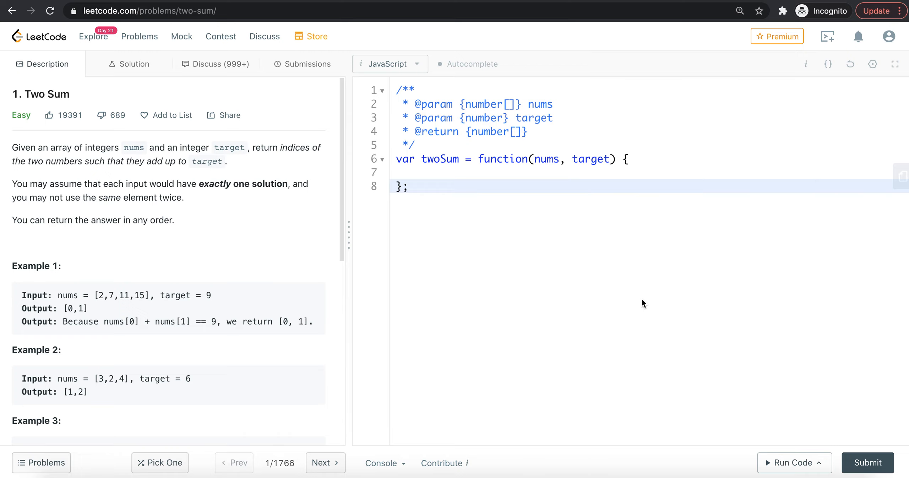
Highlight Example 1's input array, the target 9, and the numbers 7, 11, 15.
left_click(410, 186)
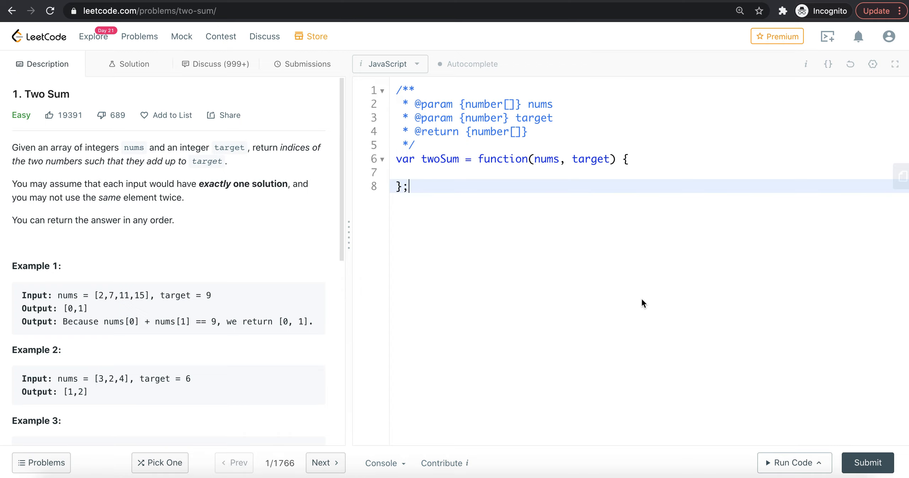
double_click(138, 296)
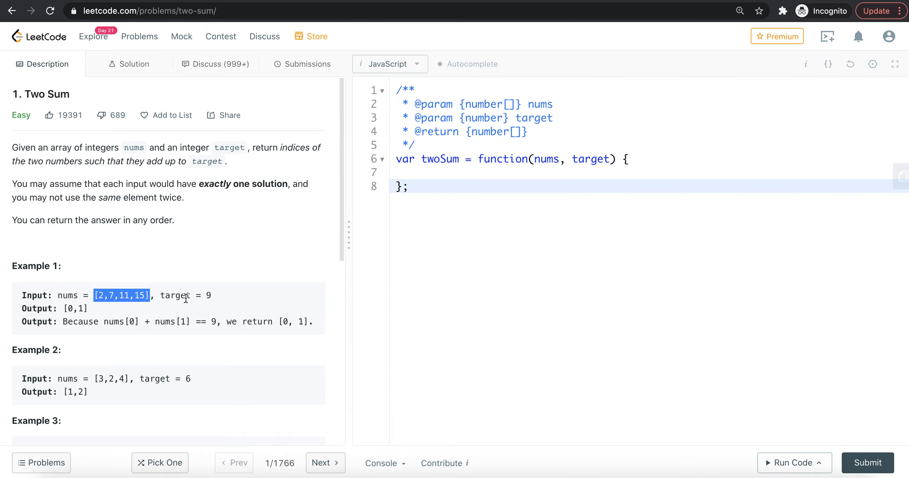
mouse_move(196, 292)
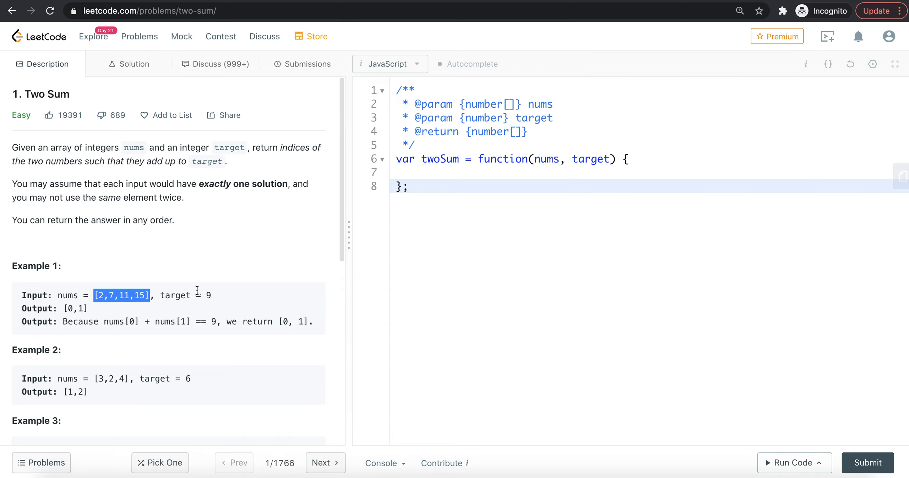
mouse_move(195, 292)
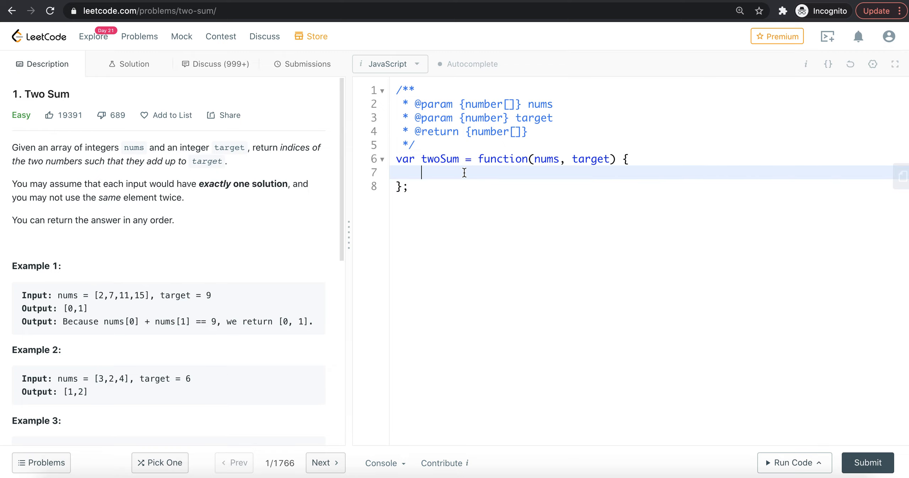
mouse_move(453, 171)
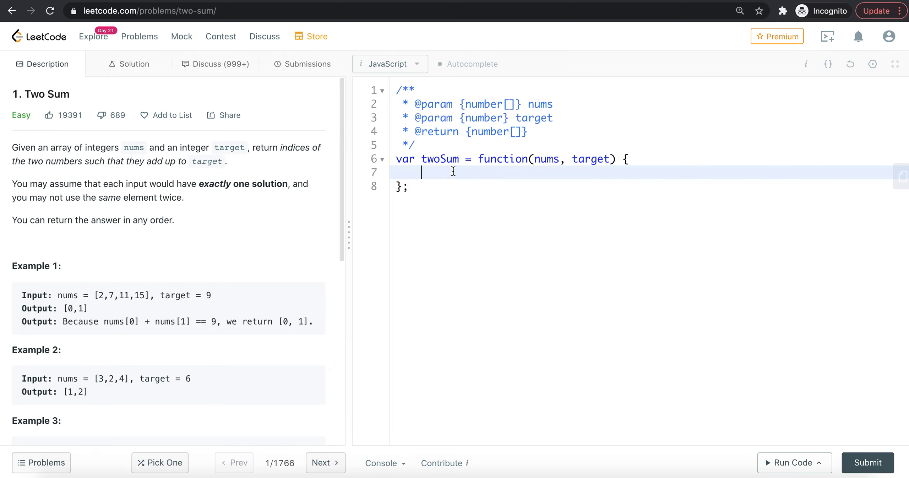
mouse_move(184, 308)
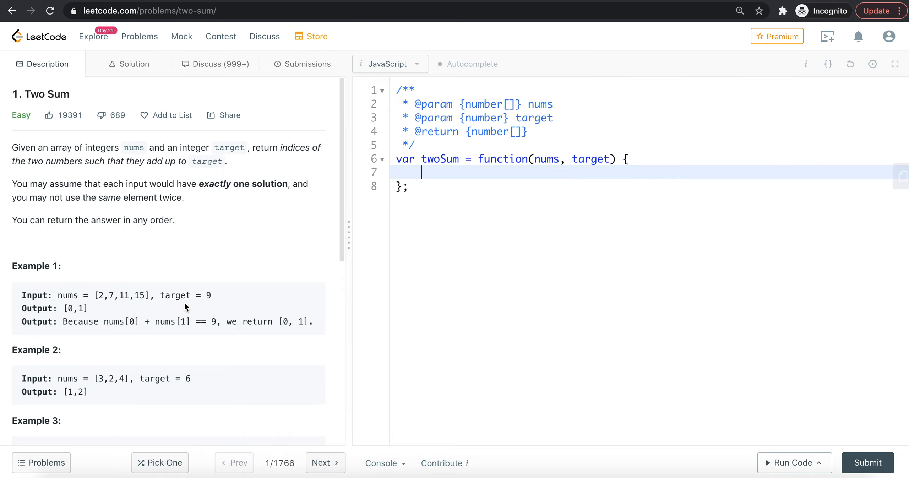
mouse_move(101, 295)
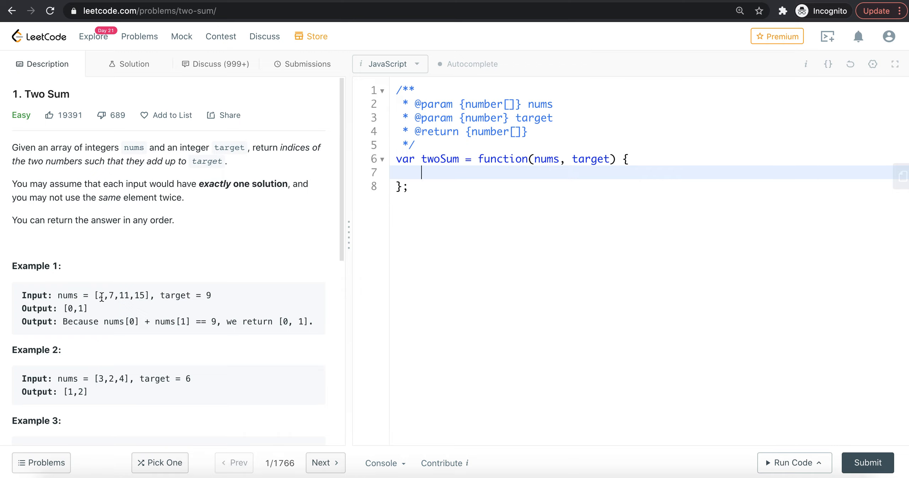
double_click(100, 295)
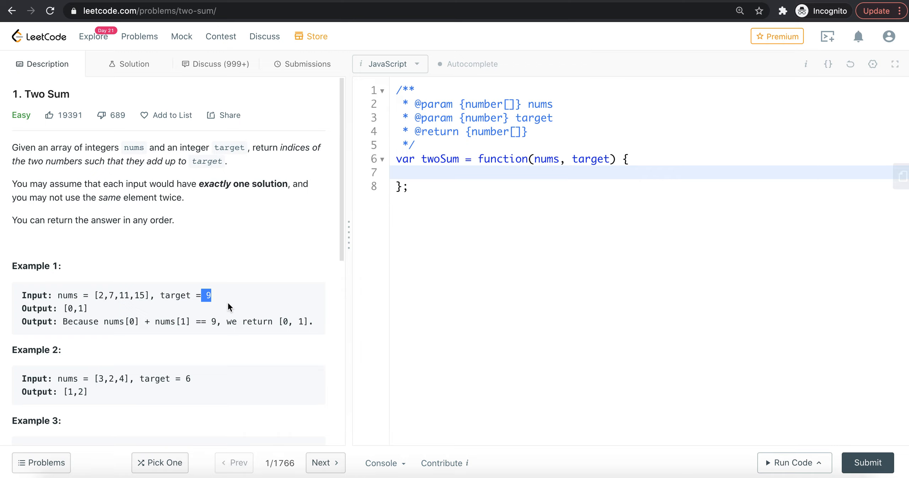
mouse_move(117, 294)
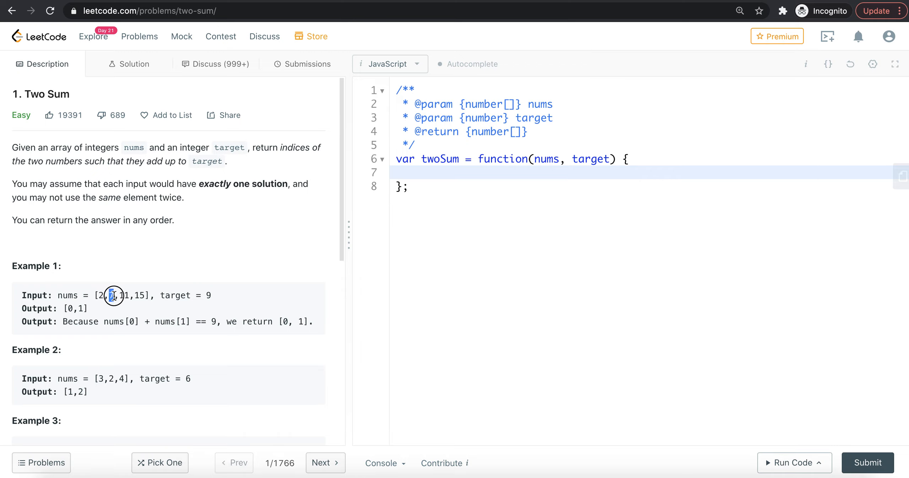
left_click_drag(113, 295, 168, 294)
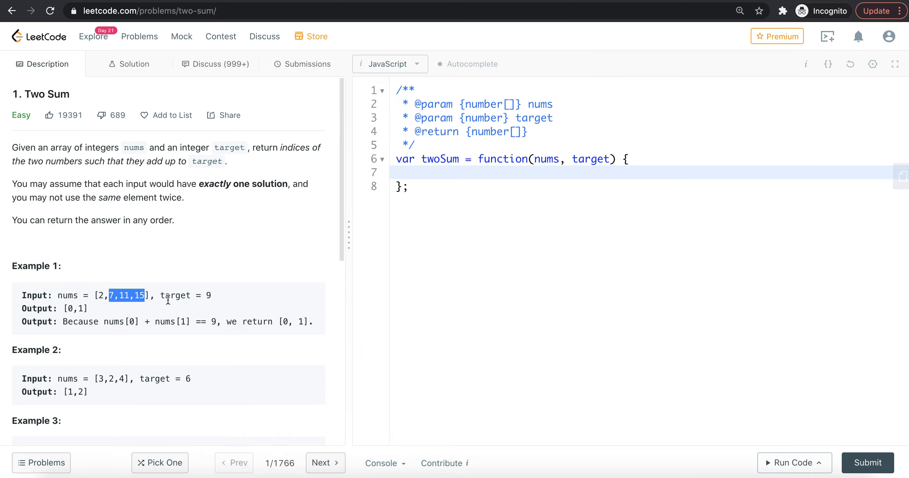
mouse_move(101, 281)
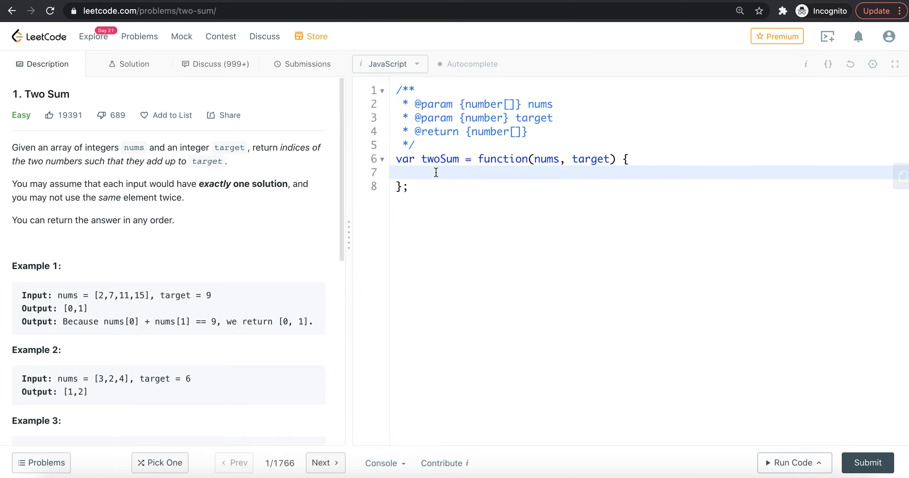
Declare const obj = {} on line 7 after experimenting with obj['x'].
left_click(436, 173)
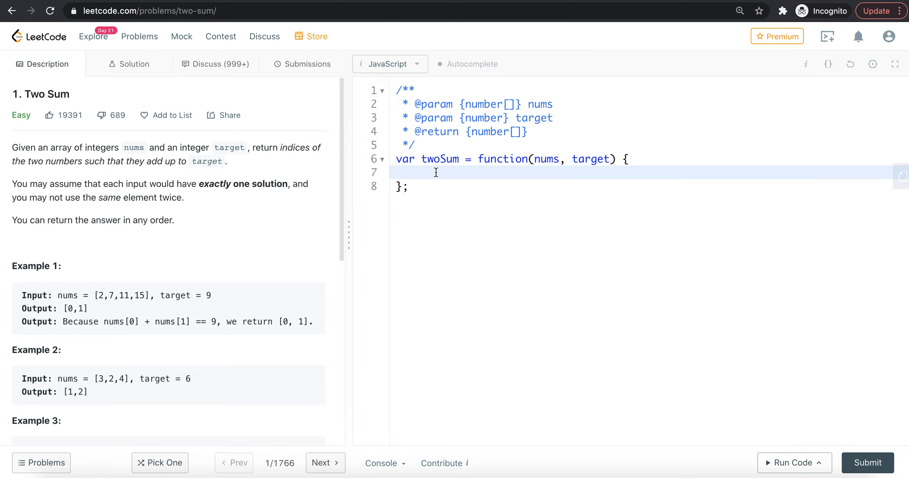
left_click(435, 173)
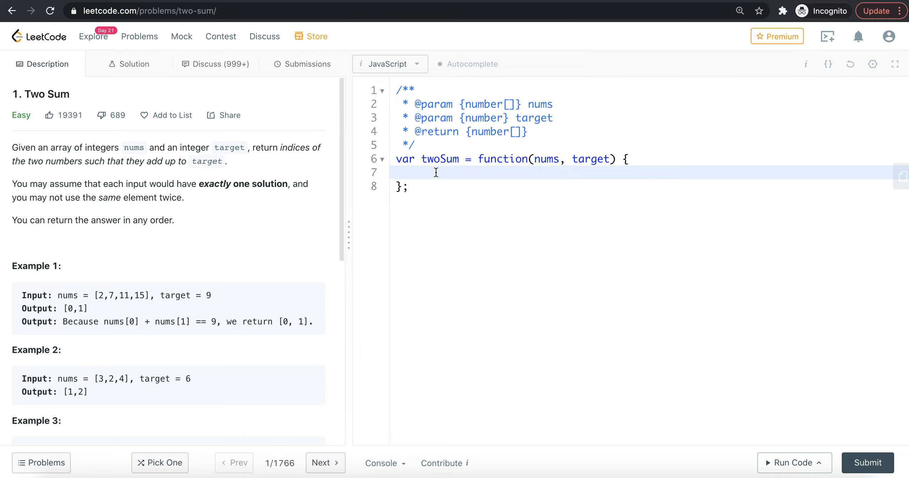
left_click(435, 173)
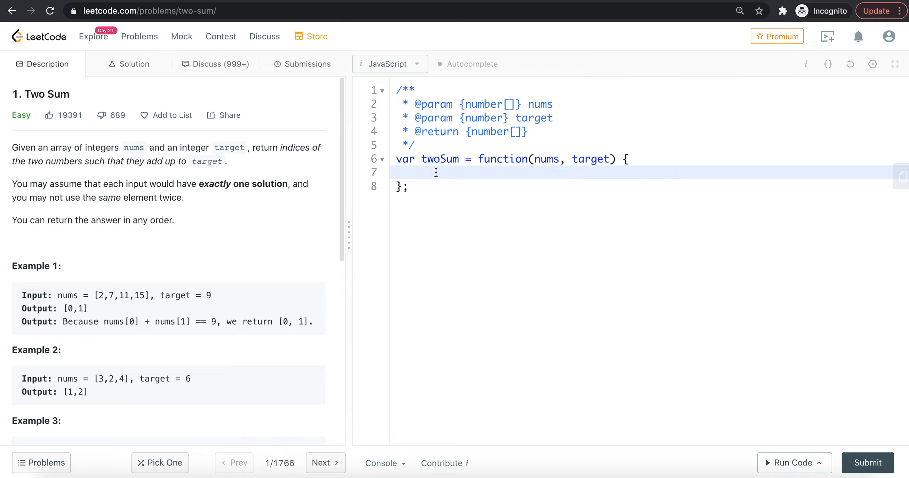
left_click(430, 173)
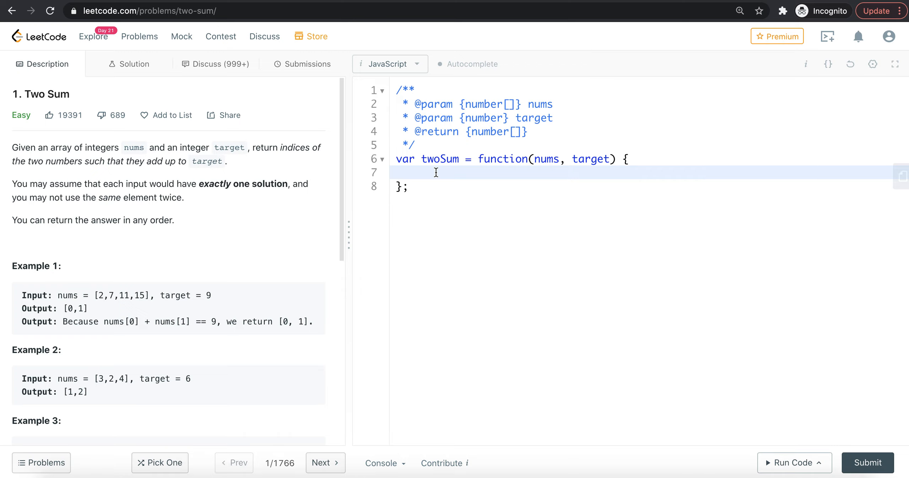
type("const obj = {};")
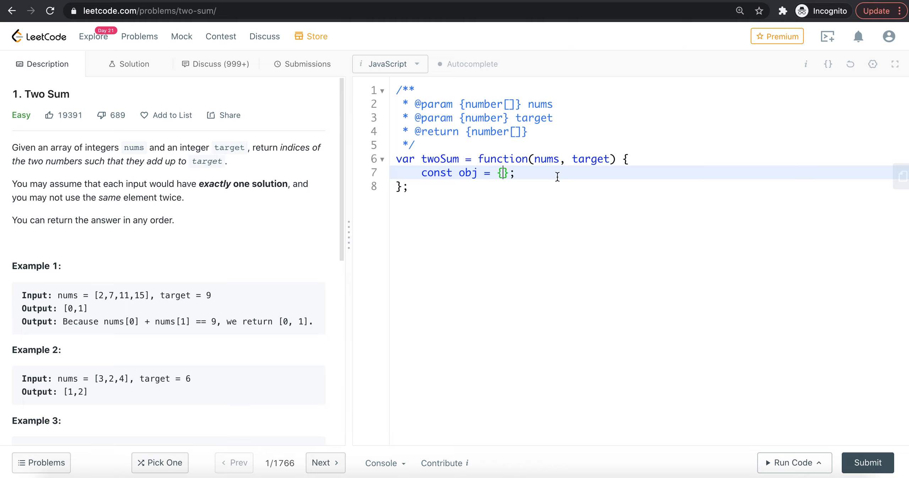
key("Enter")
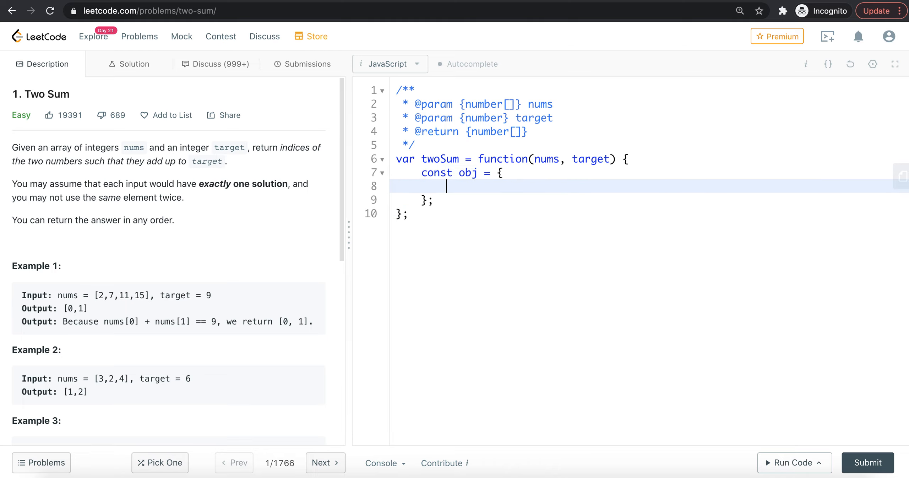
type("x")
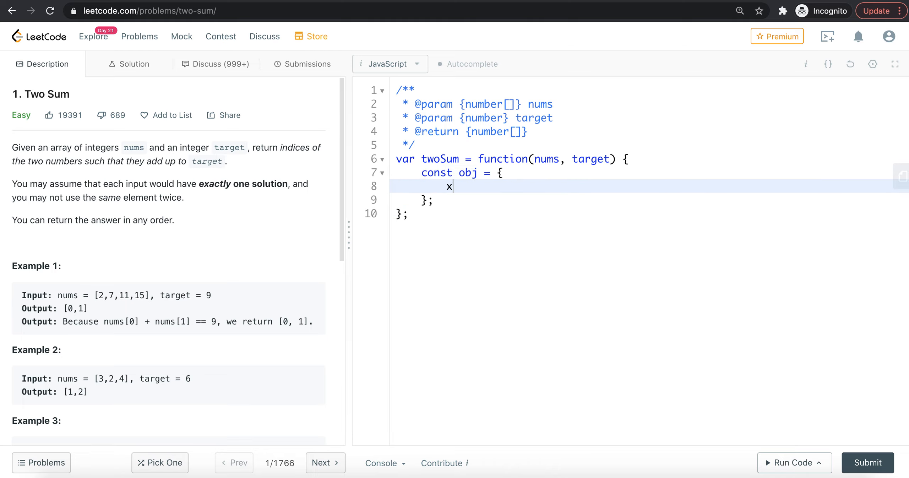
type(": 0")
type("ob")
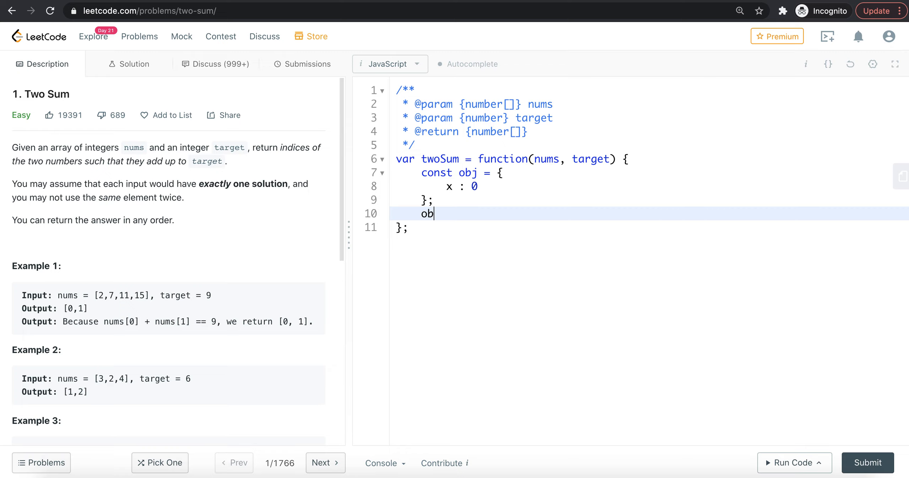
type("j['x']")
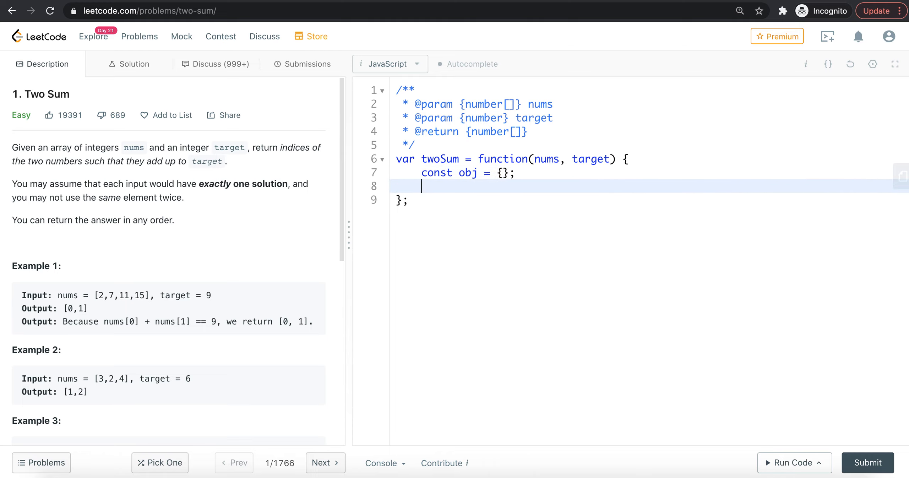
Add a for loop with let i = 0; i < nums.length; i++.
type("for (")
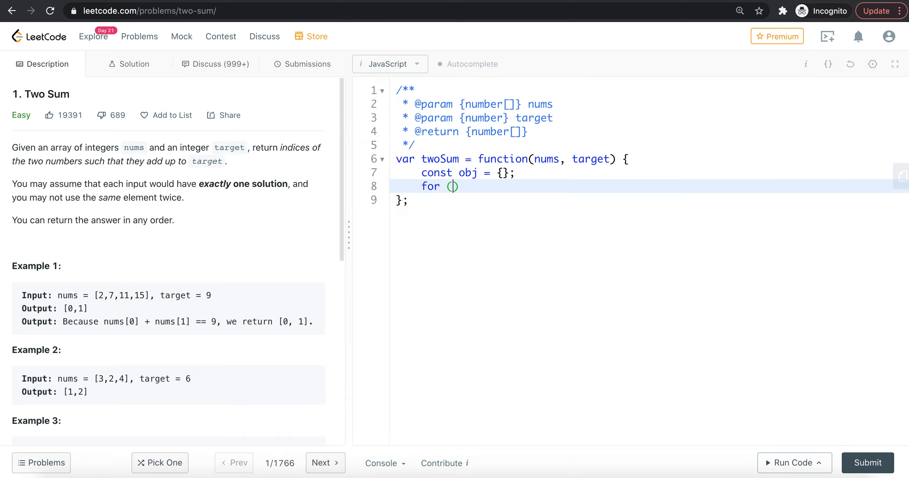
type("let i = 0; i")
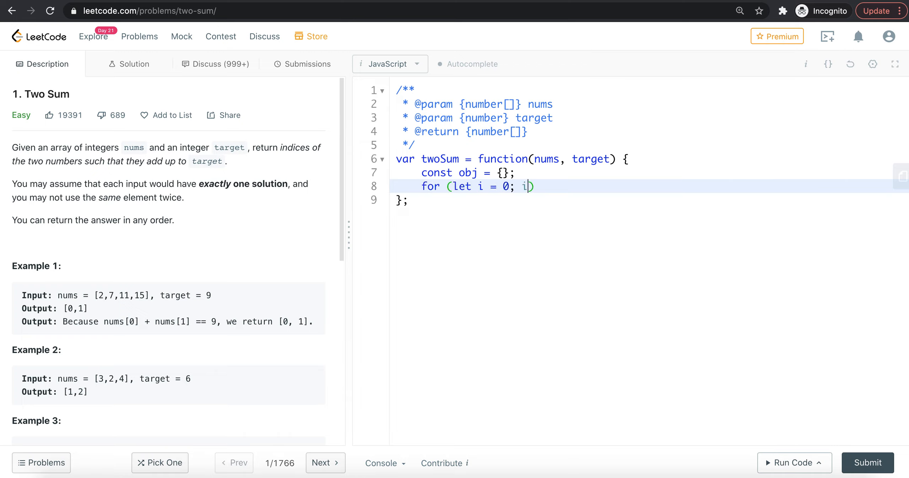
type("<")
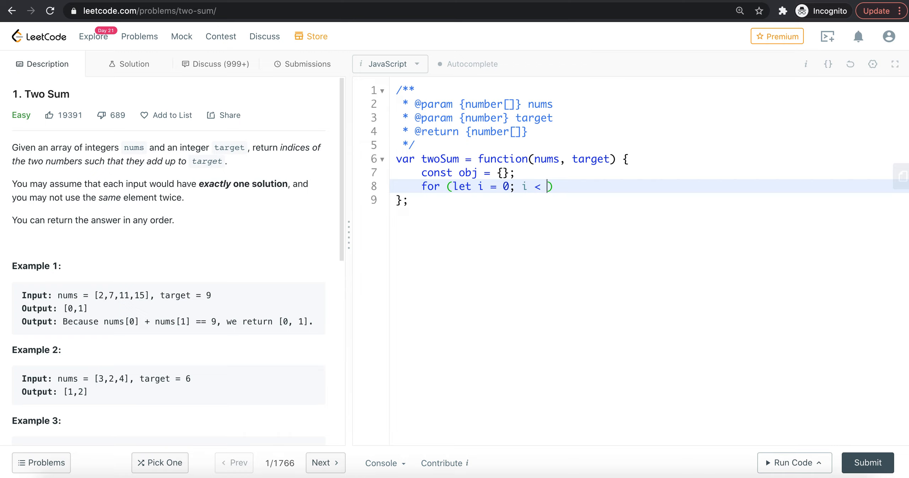
type("nums.le")
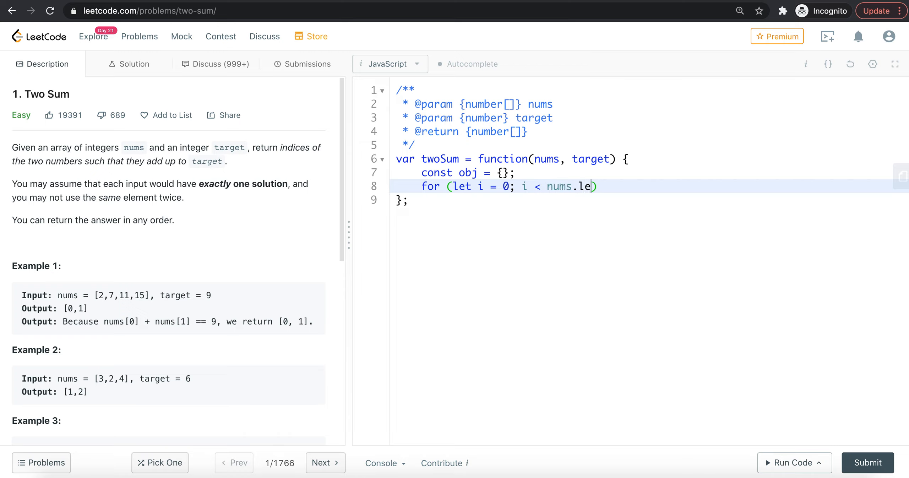
type("ngth; i++")
type("if")
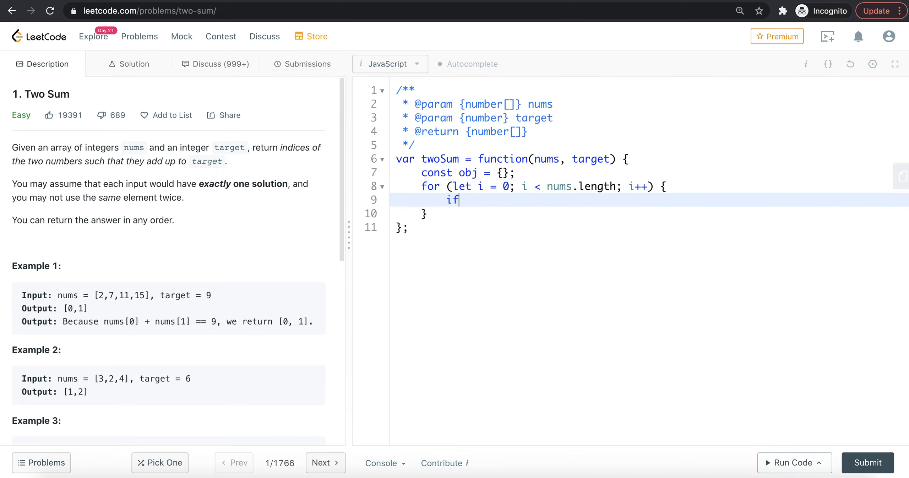
Add an if (obj[nums[i]] !== undefined) block inside the loop.
type("(ob)")
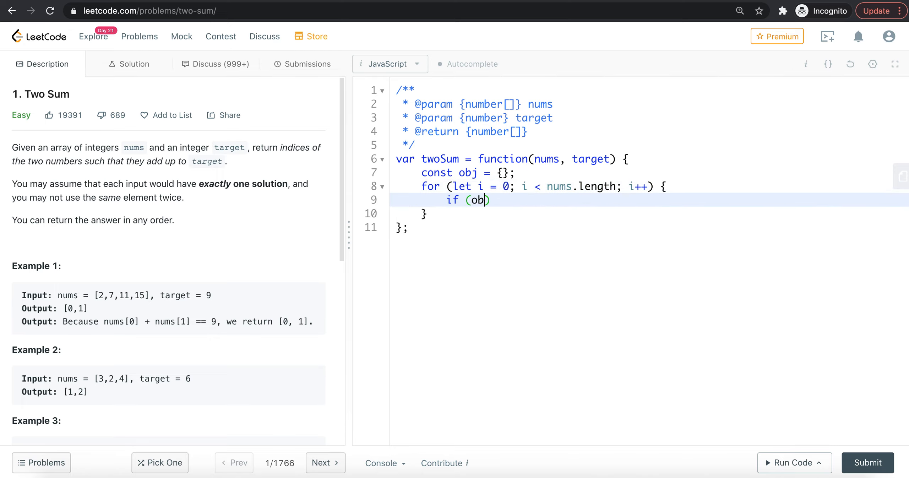
type("j[]")
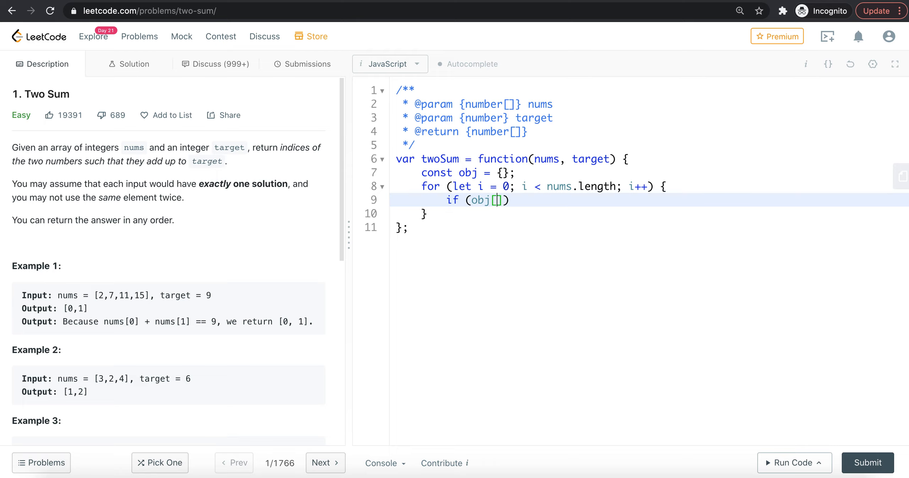
type("nums[i]")
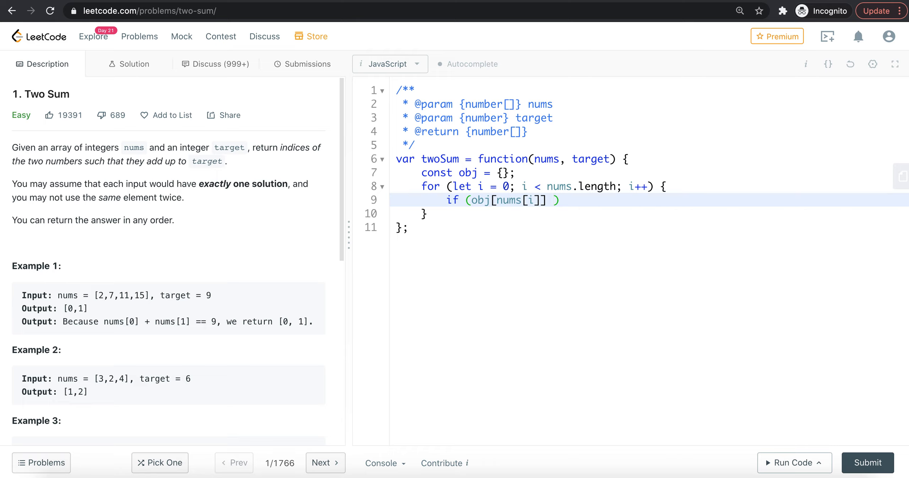
type("!==")
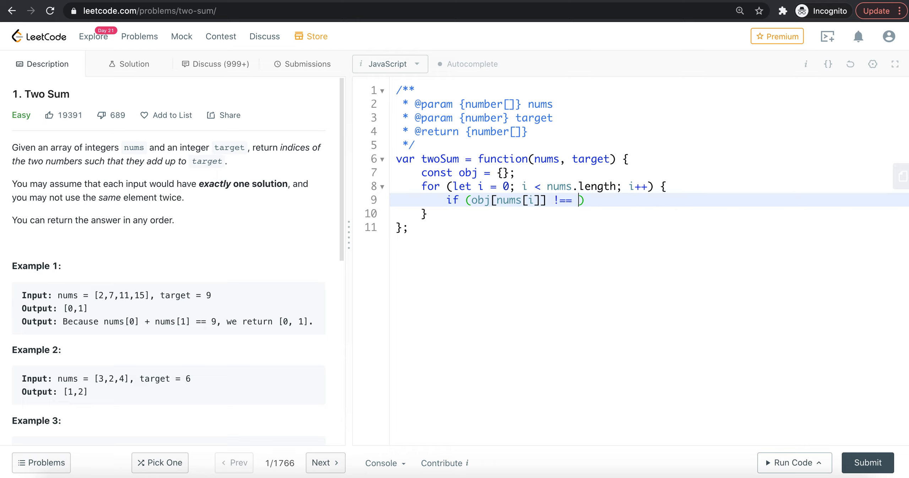
type("undefined")
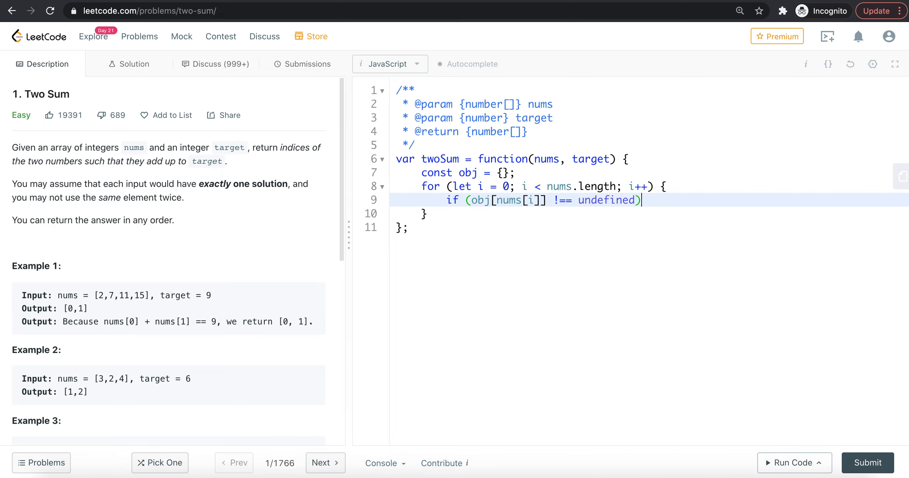
type("{")
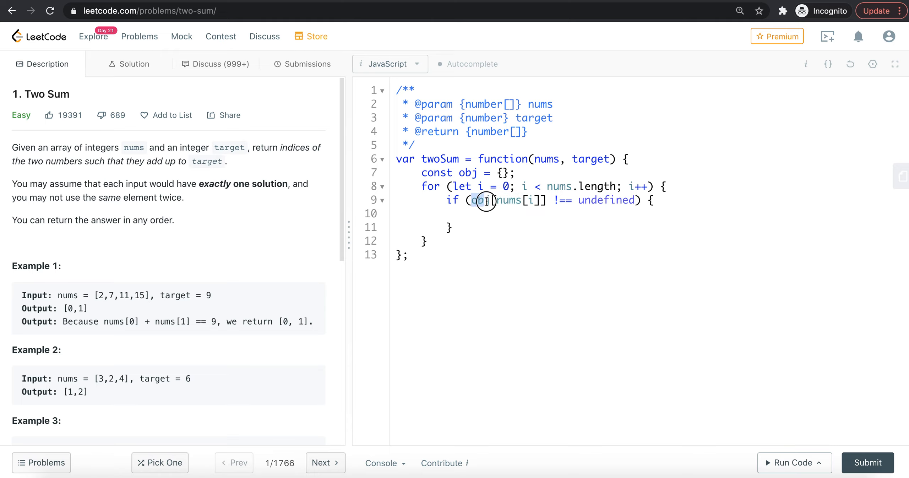
Write return [obj[nums[i]], i]; inside the if block.
double_click(479, 200)
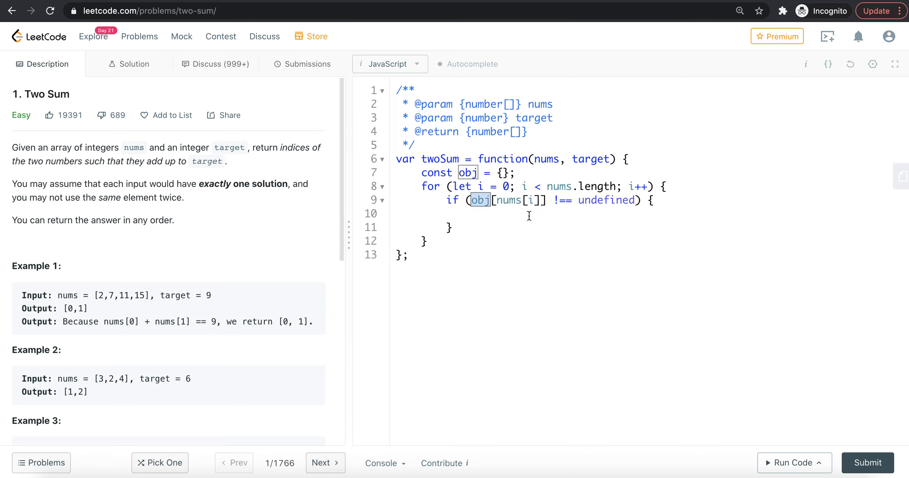
type("t")
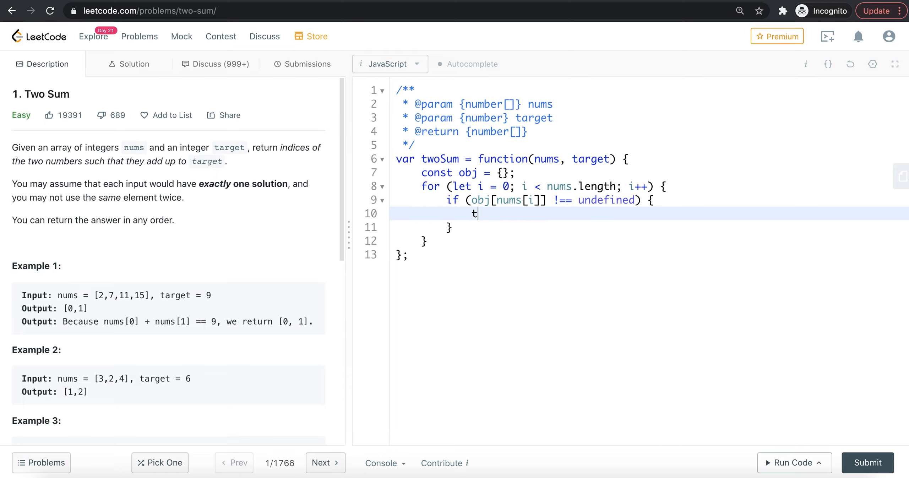
type("eturn")
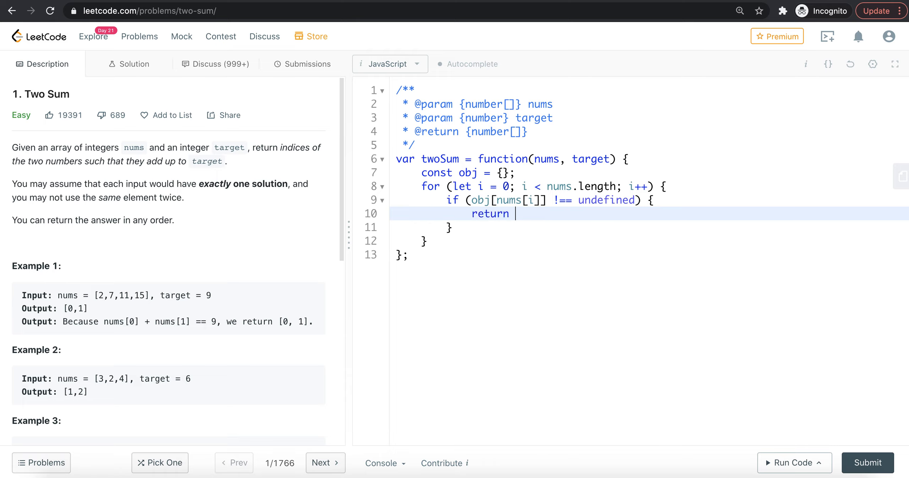
type("[]")
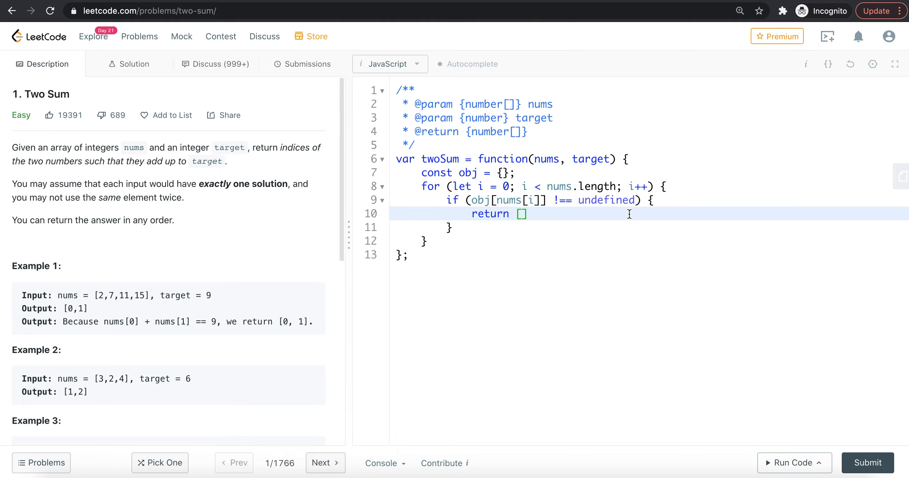
mouse_move(470, 200)
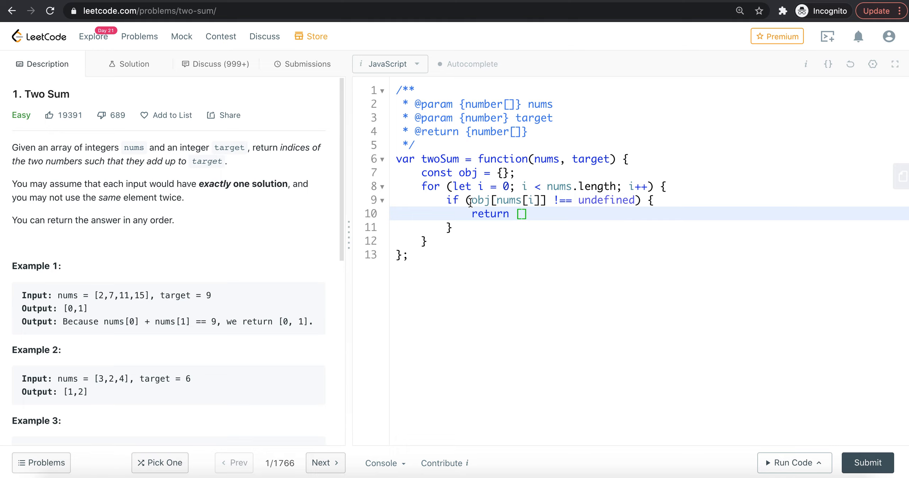
type("obj[nums[i]]]")
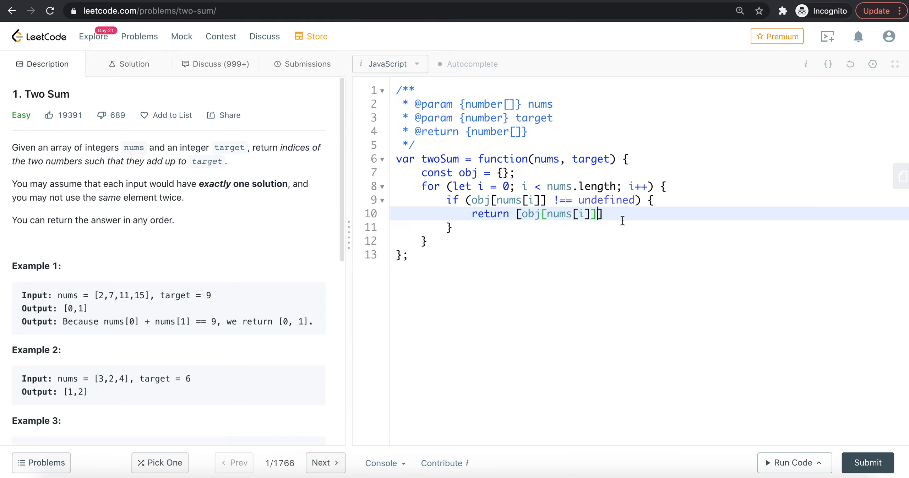
type(", i")
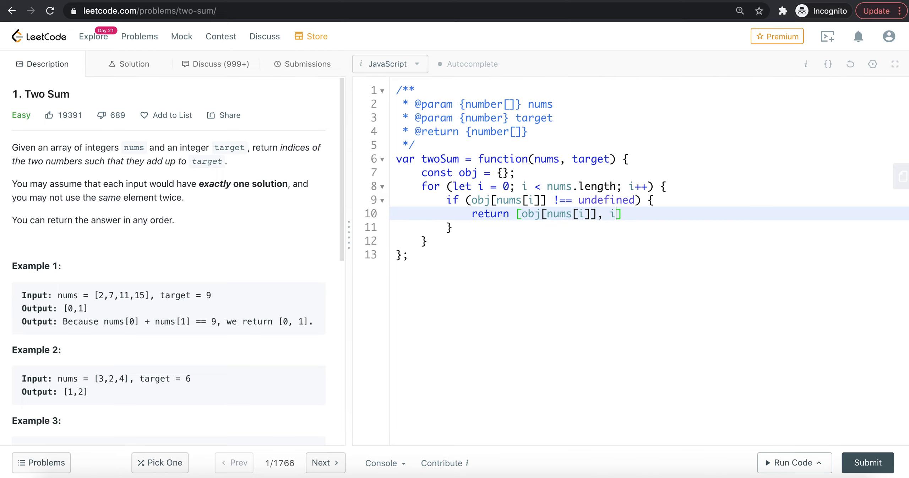
type(";")
left_click(652, 227)
type(" else {")
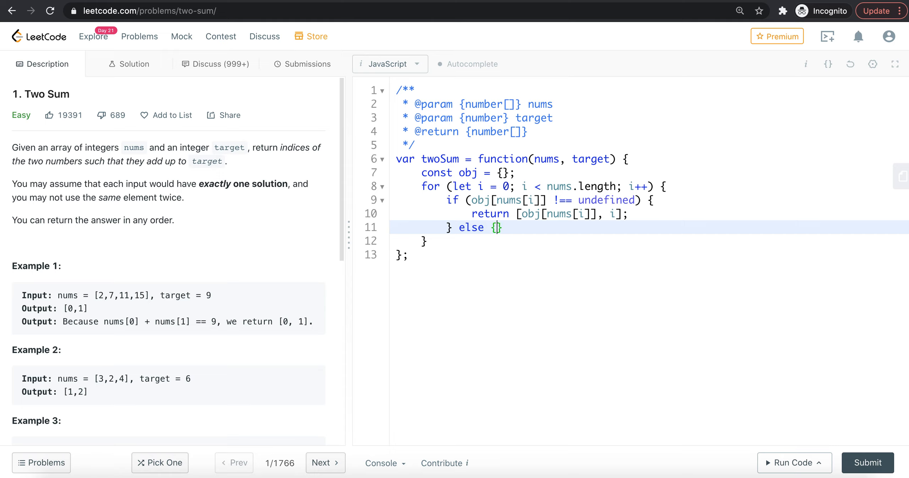
Set obj[target - nums[i]] = i in the else branch and run the code.
type("obj[t")
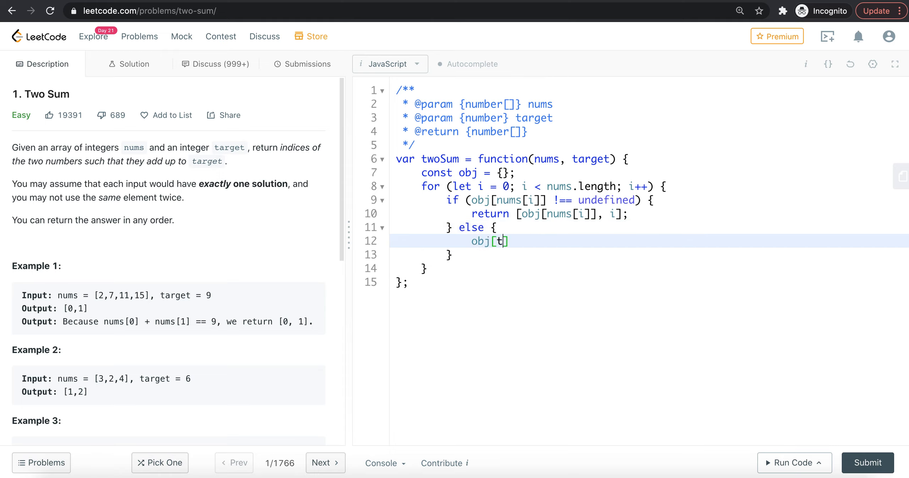
type("arget -")
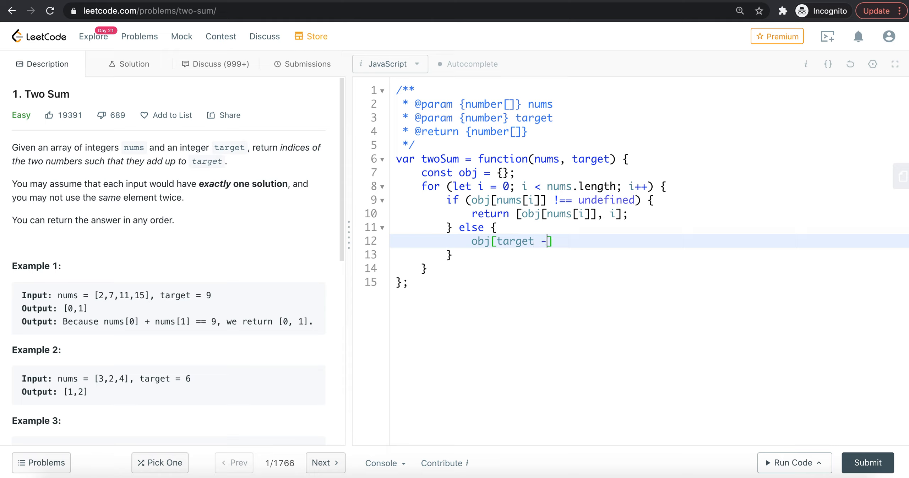
type("nums")
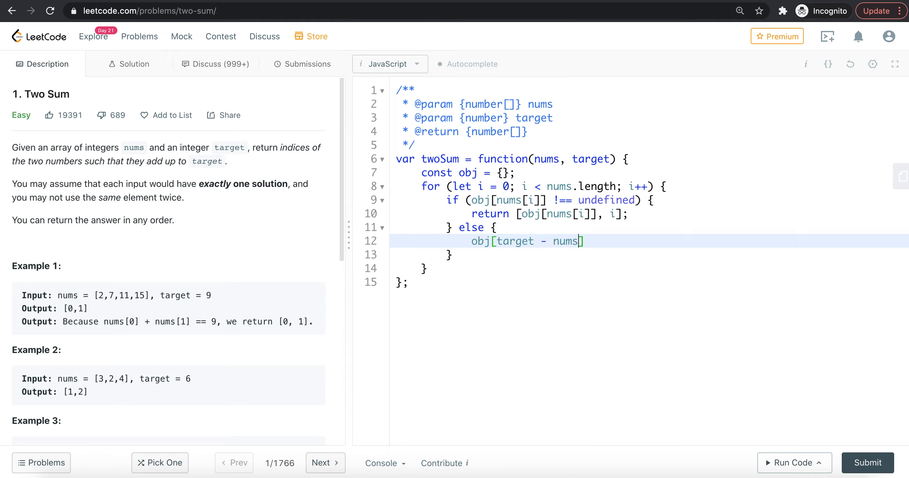
type("[i]] =")
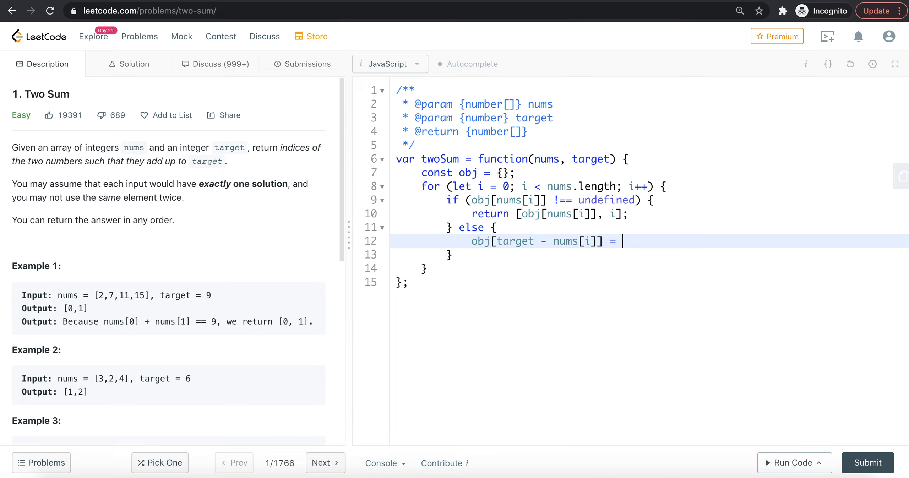
type("i;")
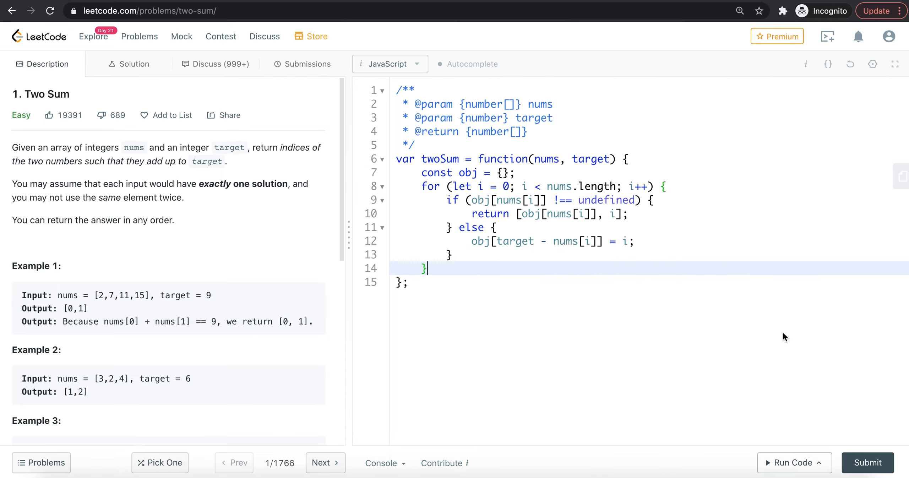
left_click(788, 463)
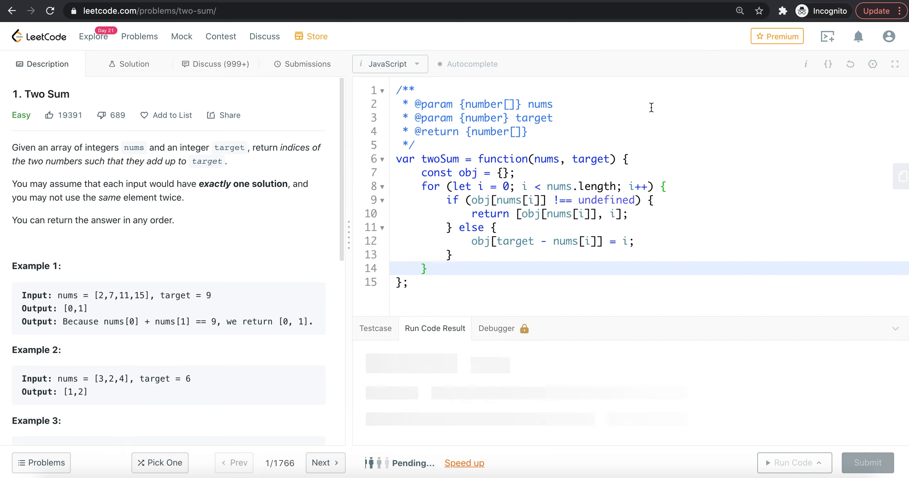
Confirm the Accepted run with output [0,1], then submit the solution.
left_click(793, 463)
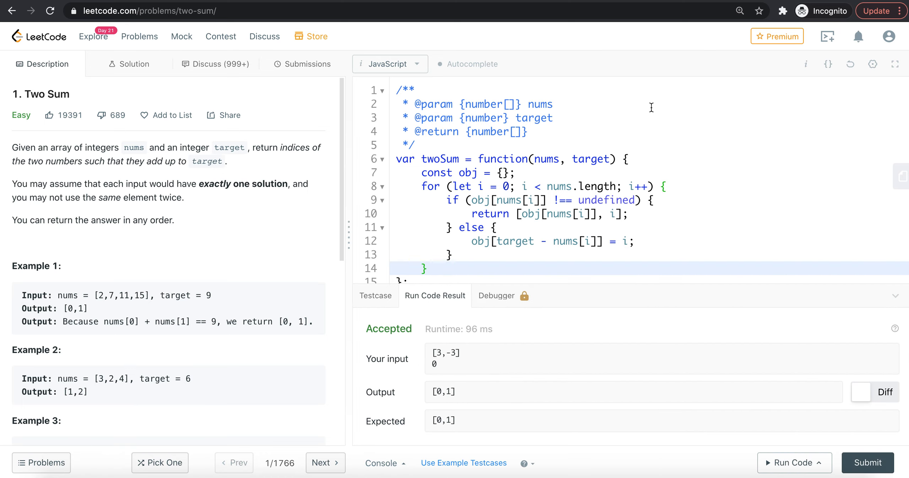
left_click(307, 64)
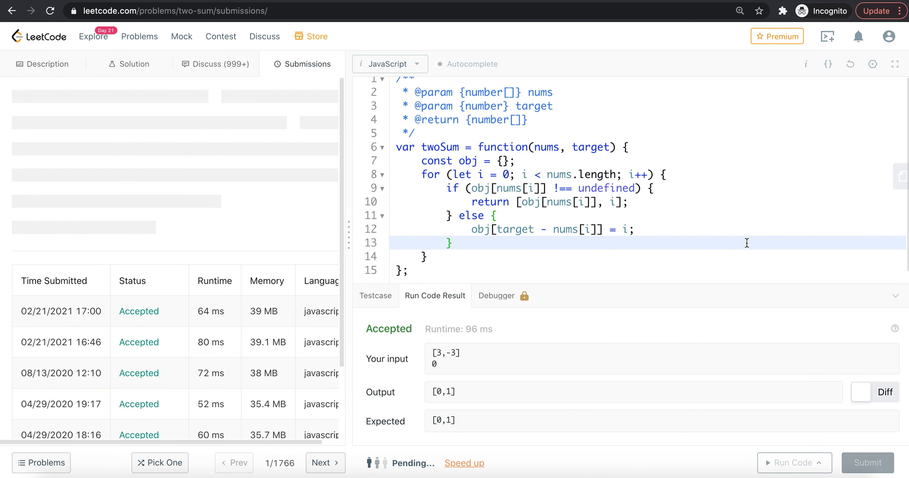
View the 80 ms, 38.8 MB Success result and select the function body for review.
left_click(866, 463)
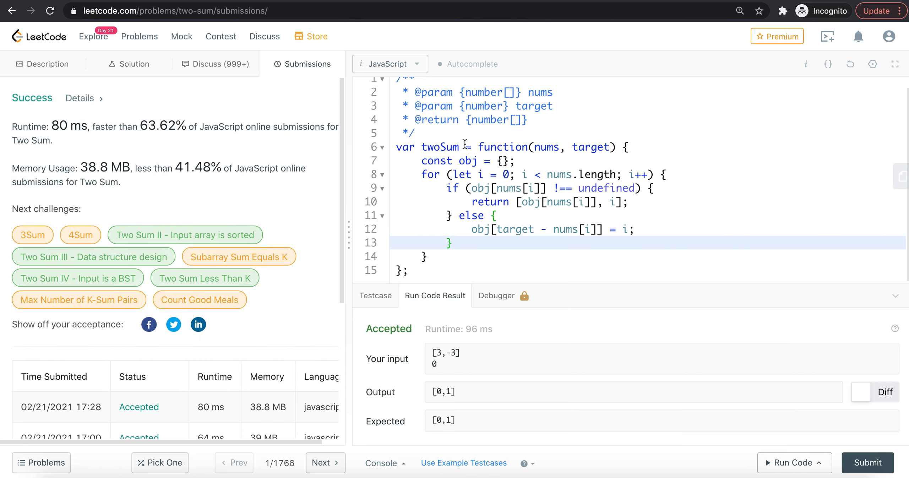
left_click_drag(422, 160, 455, 257)
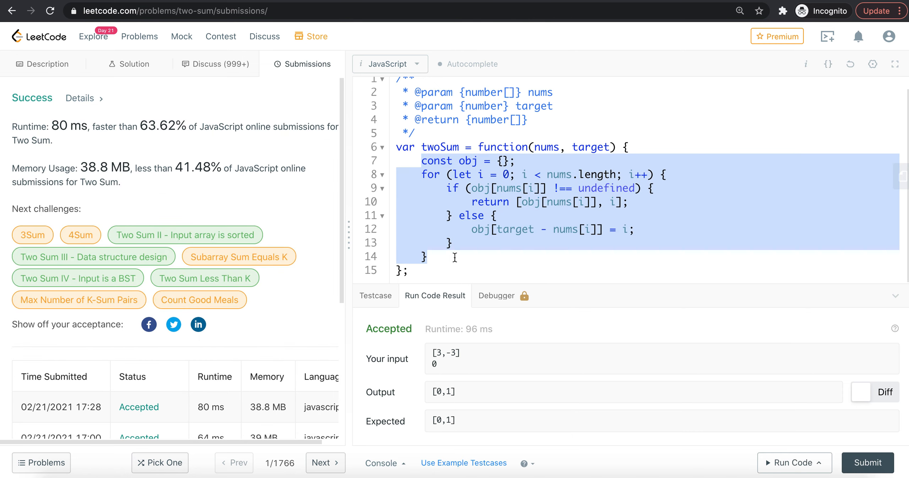
left_click(423, 174)
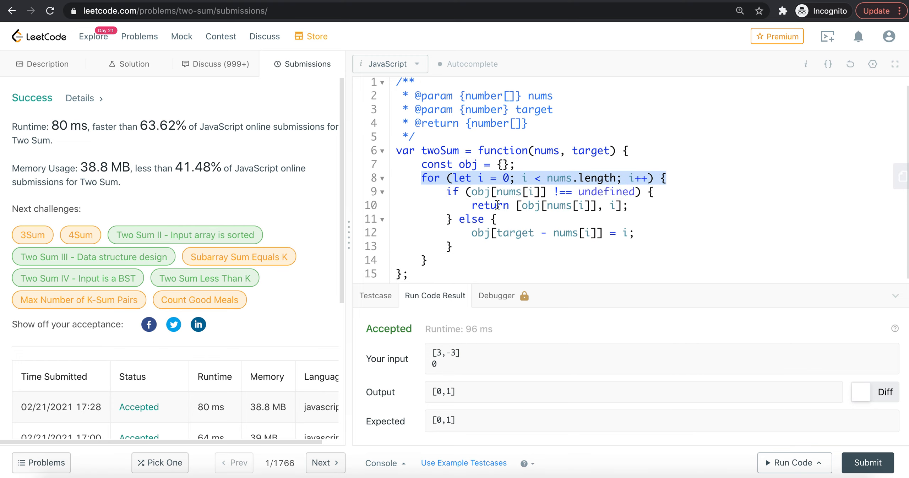
mouse_move(764, 35)
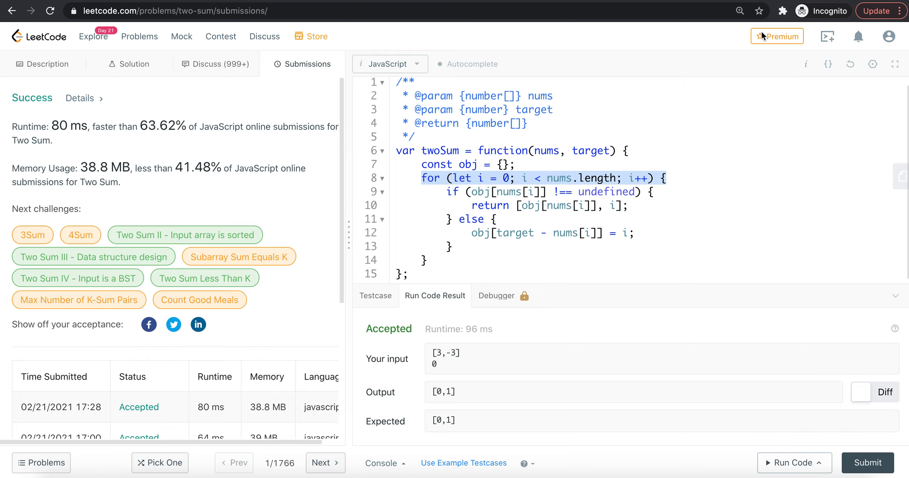